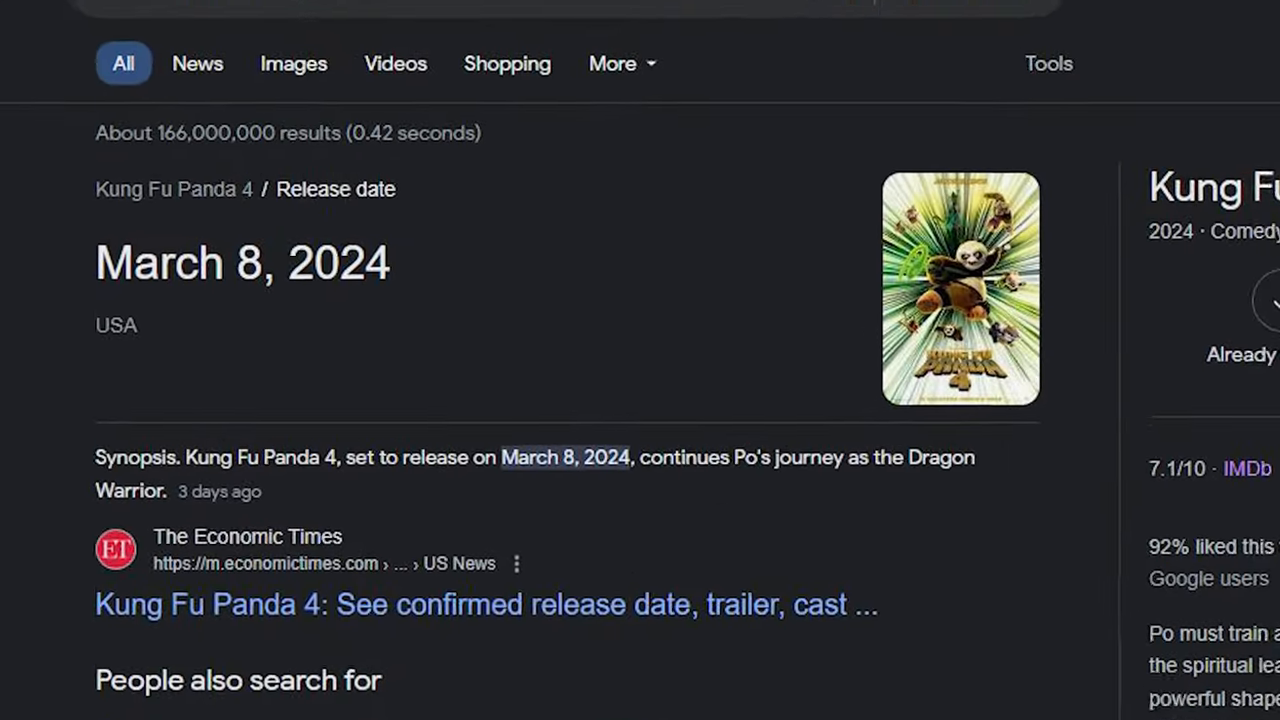
Step: Search Google for 'Kung Fu Panda 4' and view its release-date panel with poster thumbnail
left_click(960, 288)
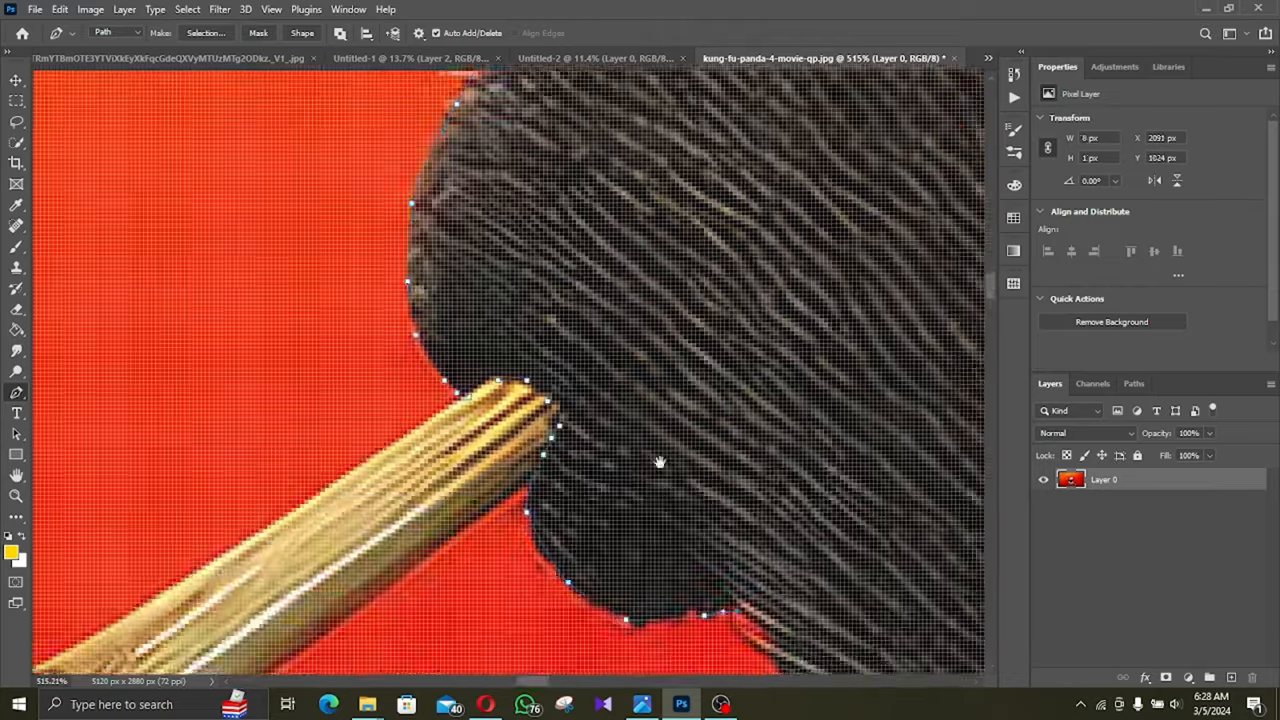
Step: Trace Po's outline with the Pen tool and copy him into a new document
left_click(790, 56)
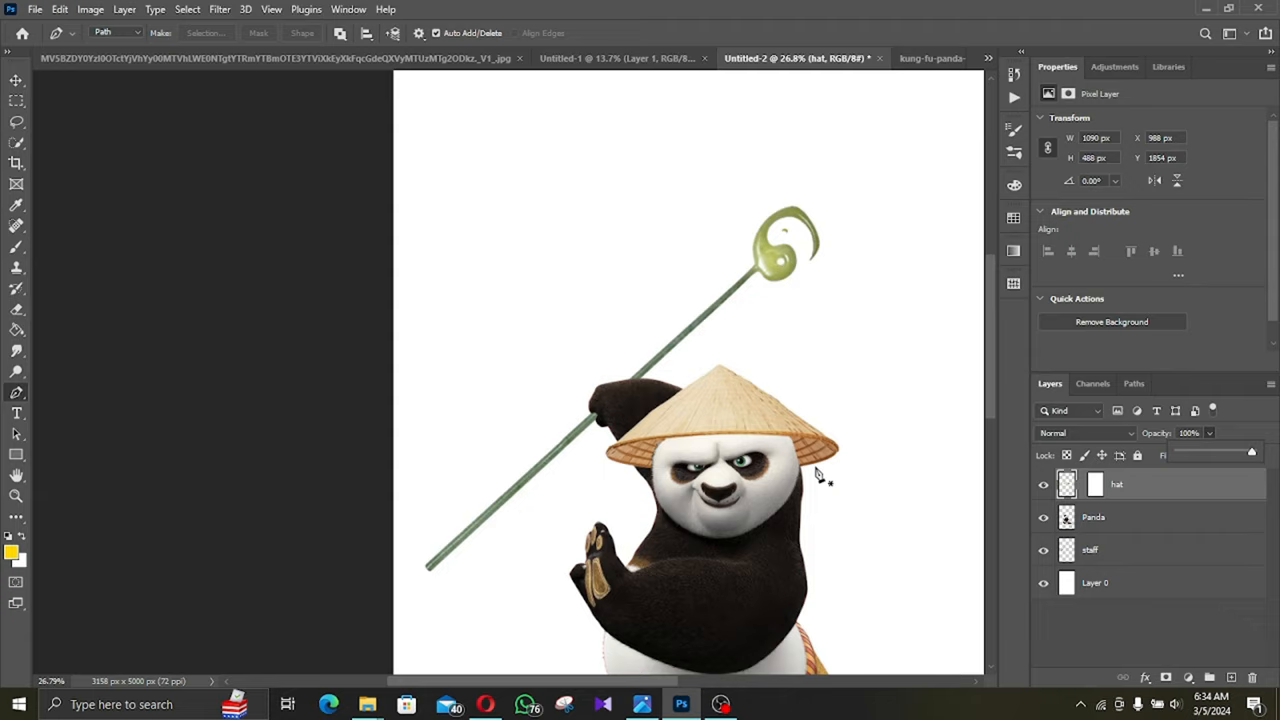
left_click(60, 8)
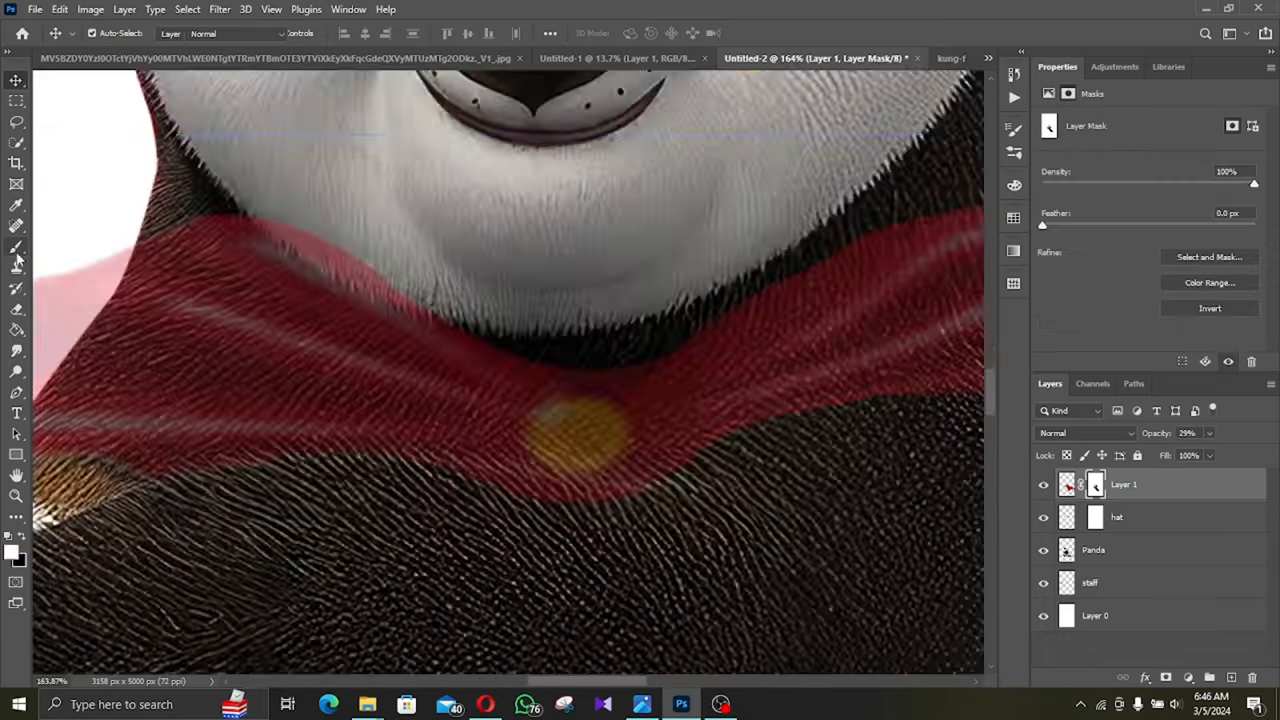
Step: Place the red cape as a layer around Po's neck and mask away the excess
left_click(780, 58)
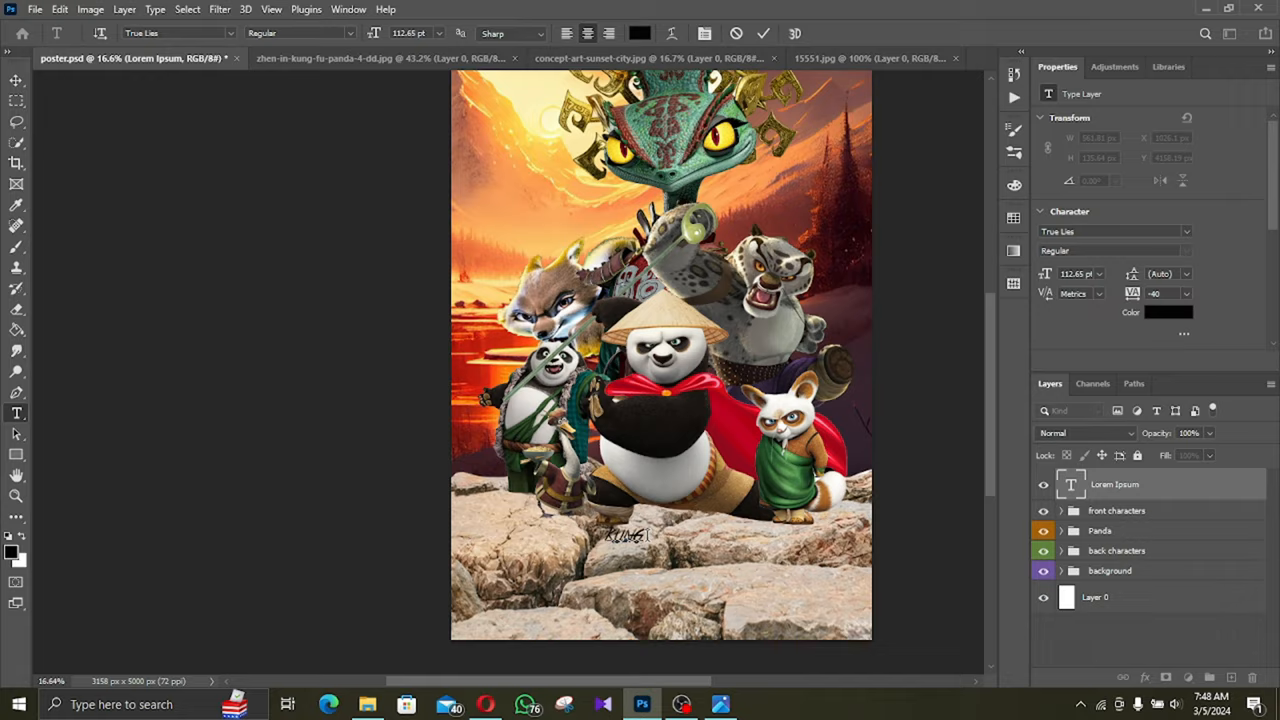
Step: Write the title 'KUNG FU' and give it embossed layer styles with a gold colour overlay
type("KUNG FU")
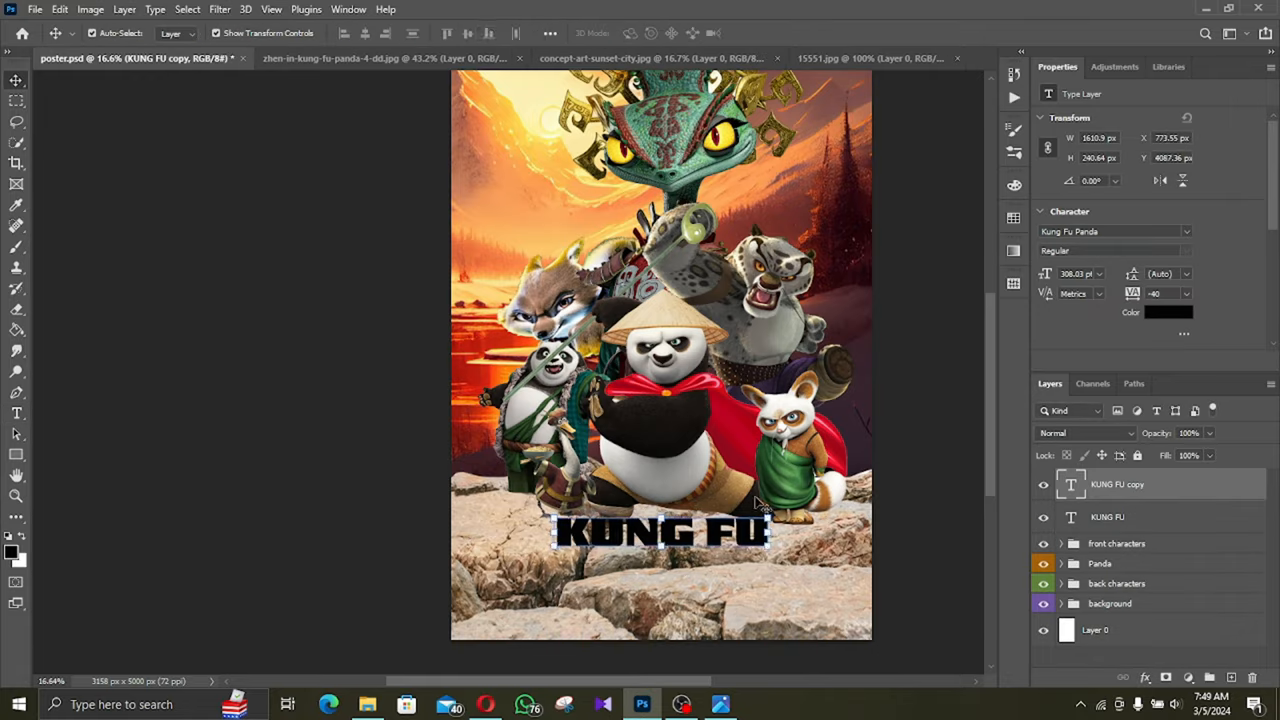
left_click(720, 704)
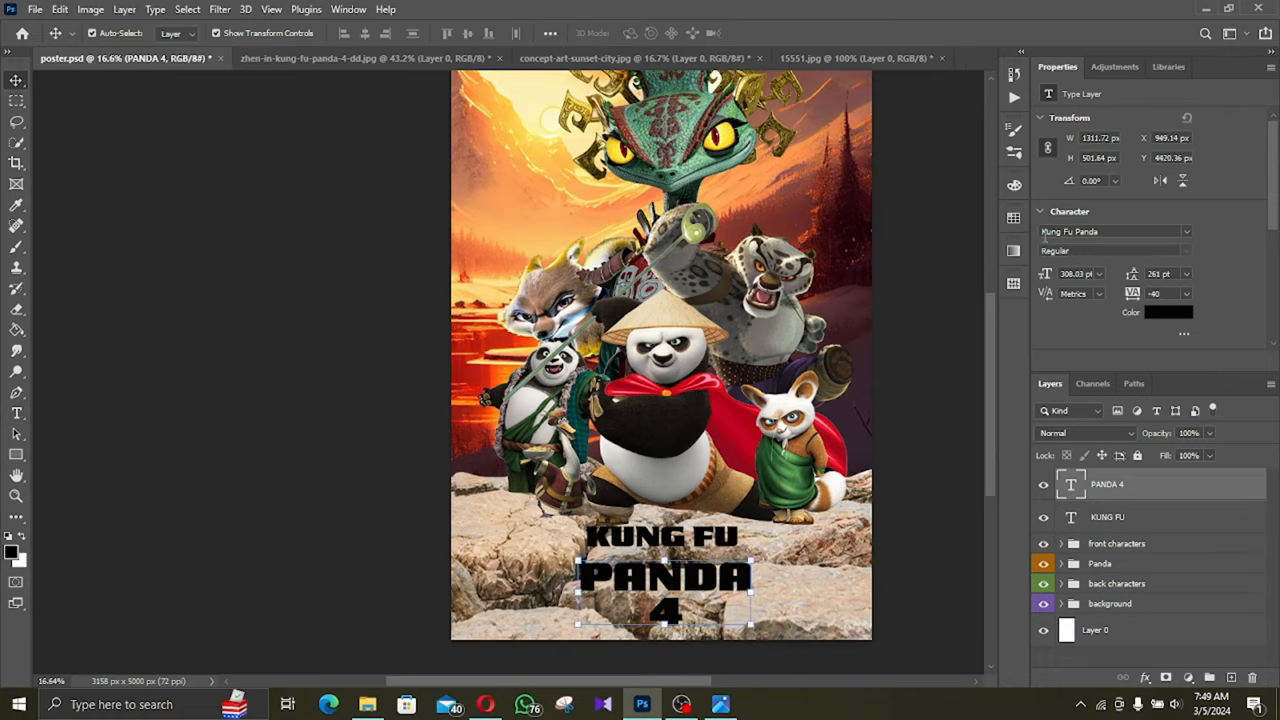
left_click(720, 704)
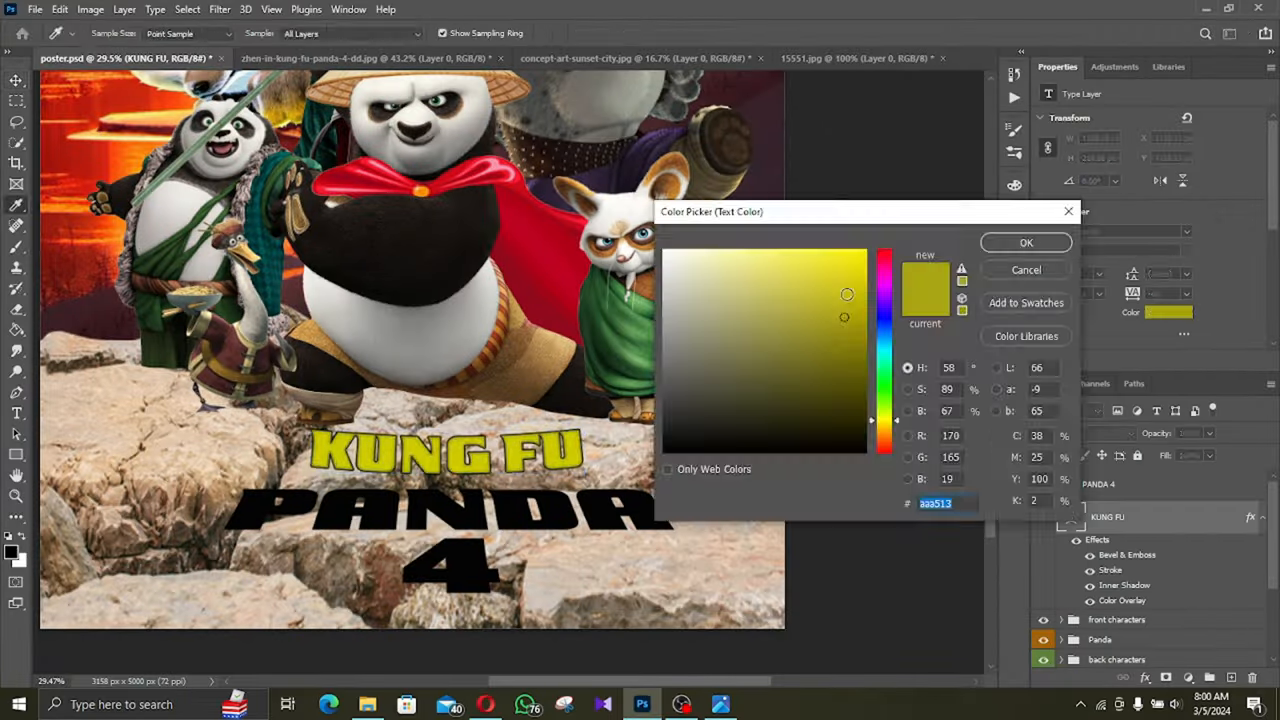
left_click(1024, 242)
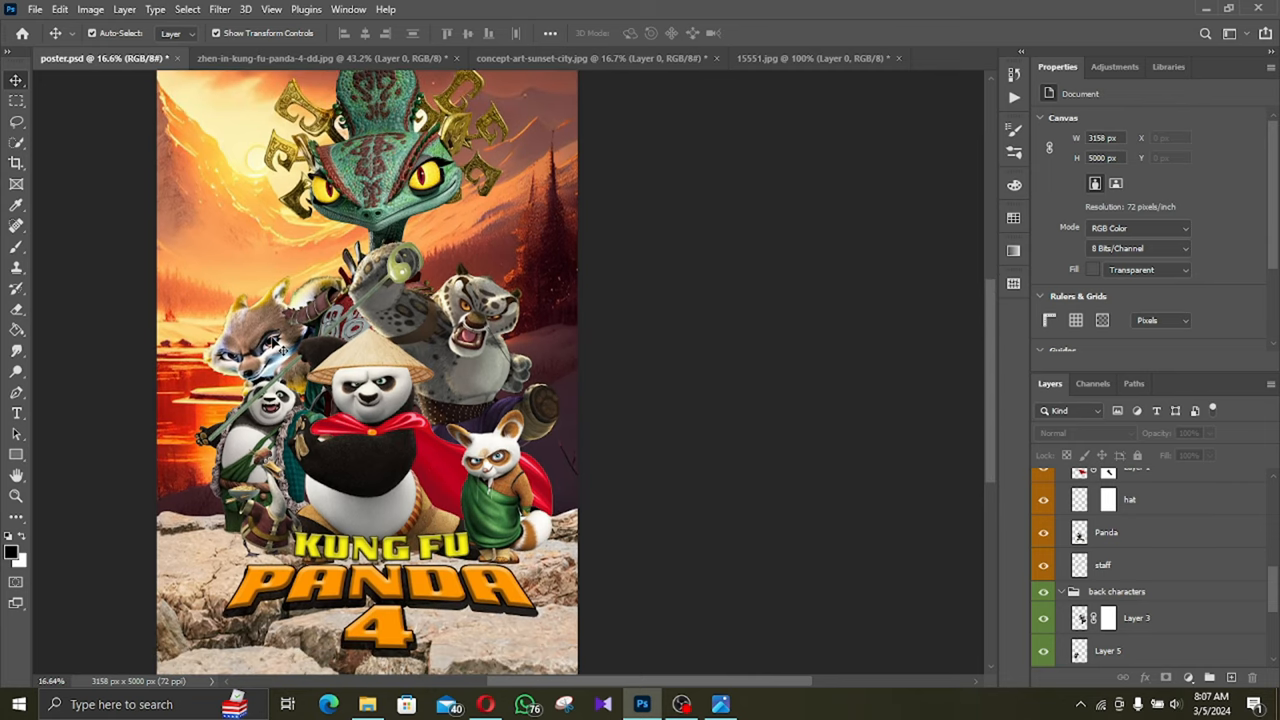
Step: Add Brightness/Contrast and Curves adjustments plus a yellow Solid Color fill over Po
left_click(1116, 496)
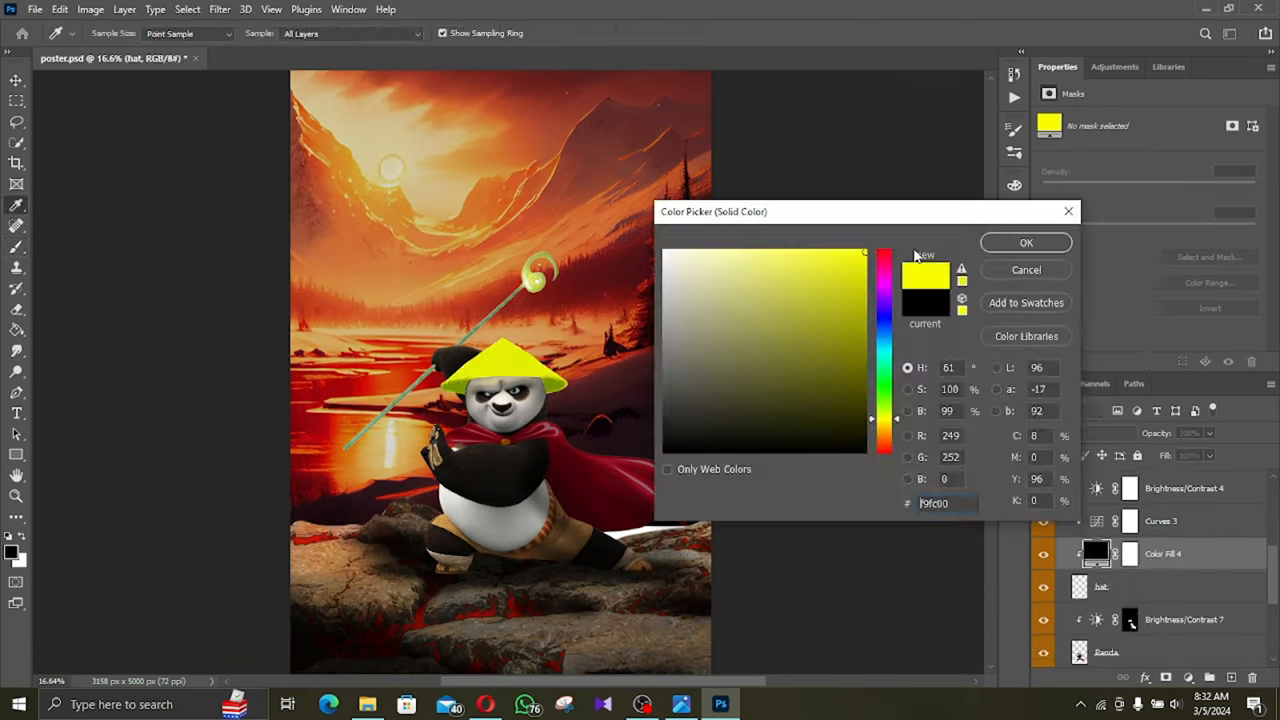
left_click(1024, 242)
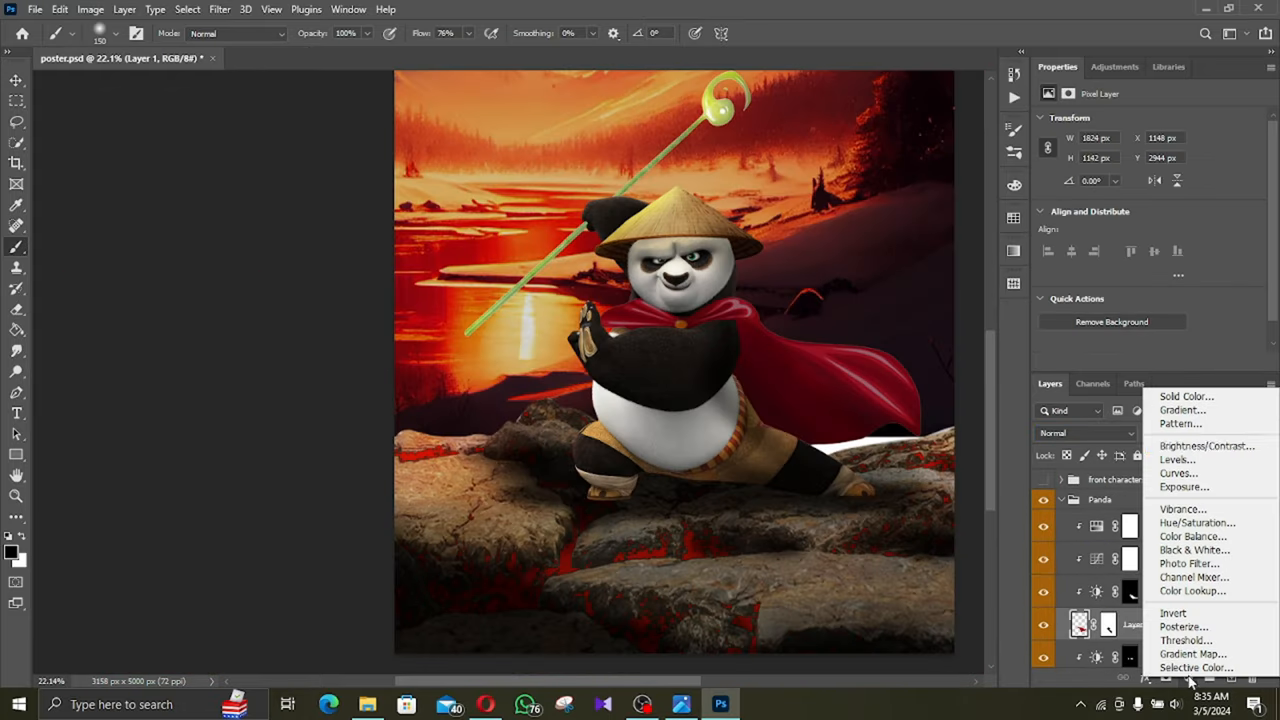
Step: Create a new adjustment layer from the Layers panel to match Po to the sunset
left_click(1186, 396)
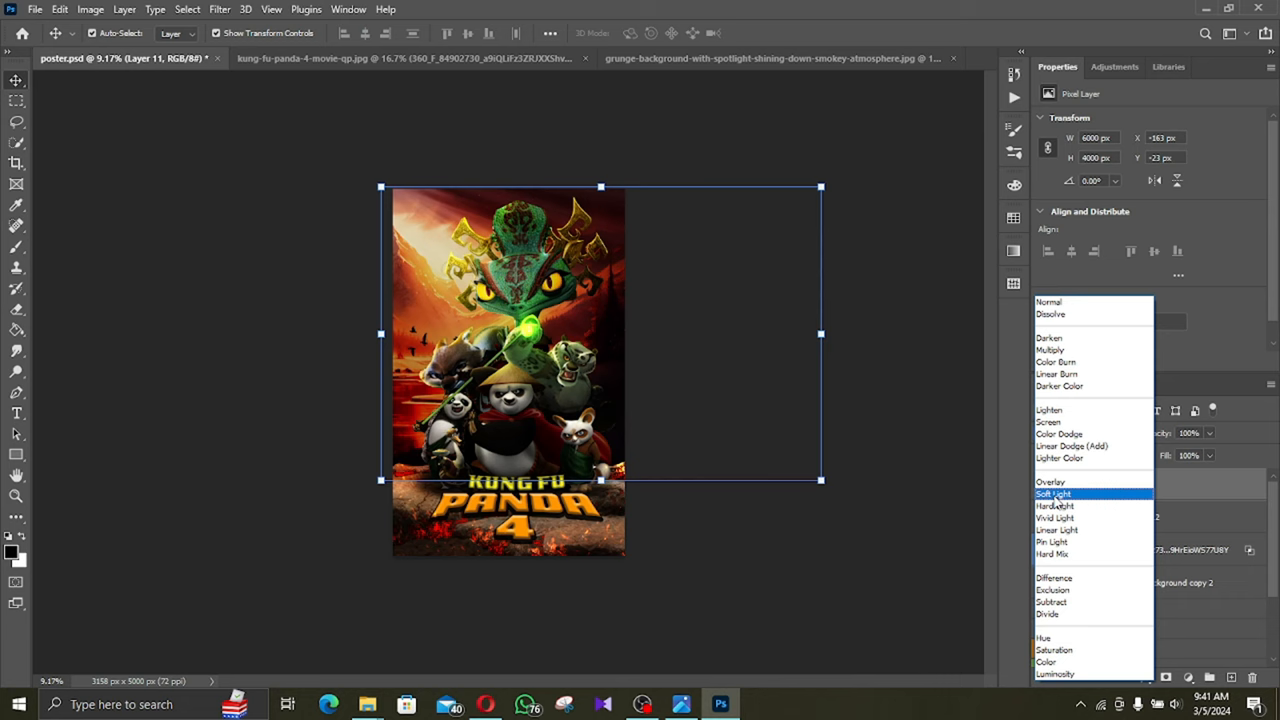
Step: Set the top overlay layer's blend mode to Soft Light
left_click(1052, 494)
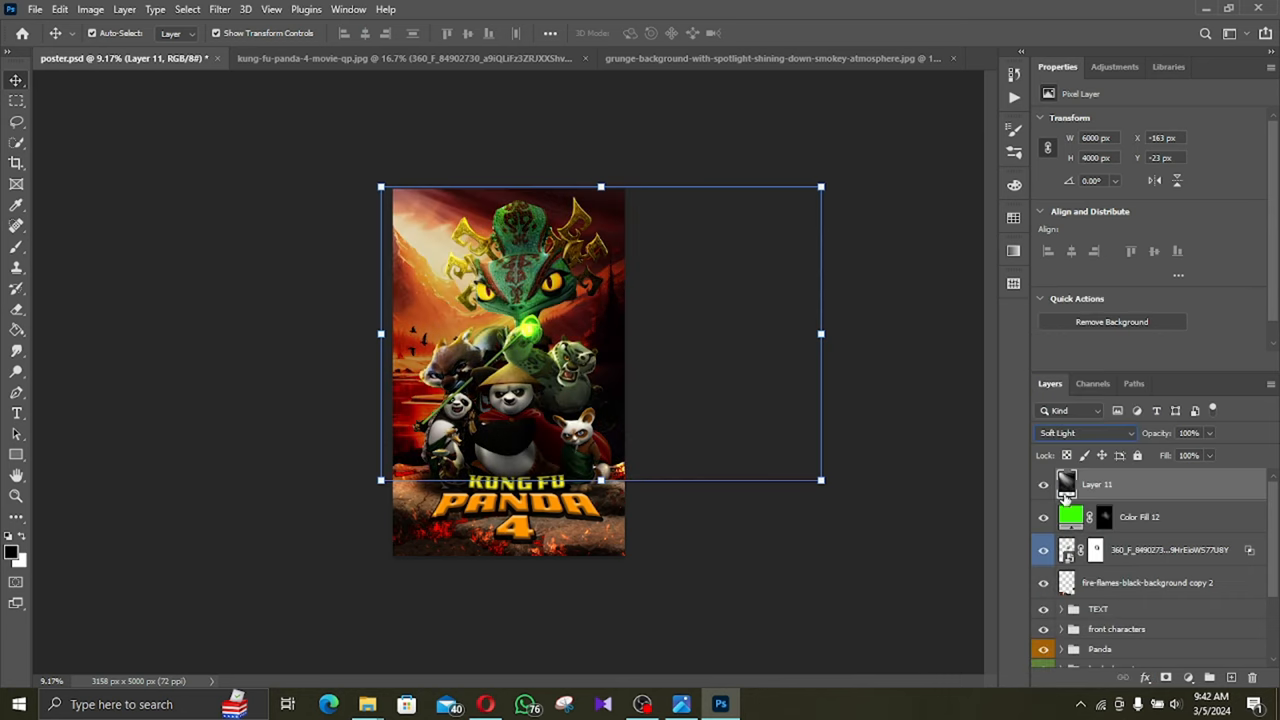